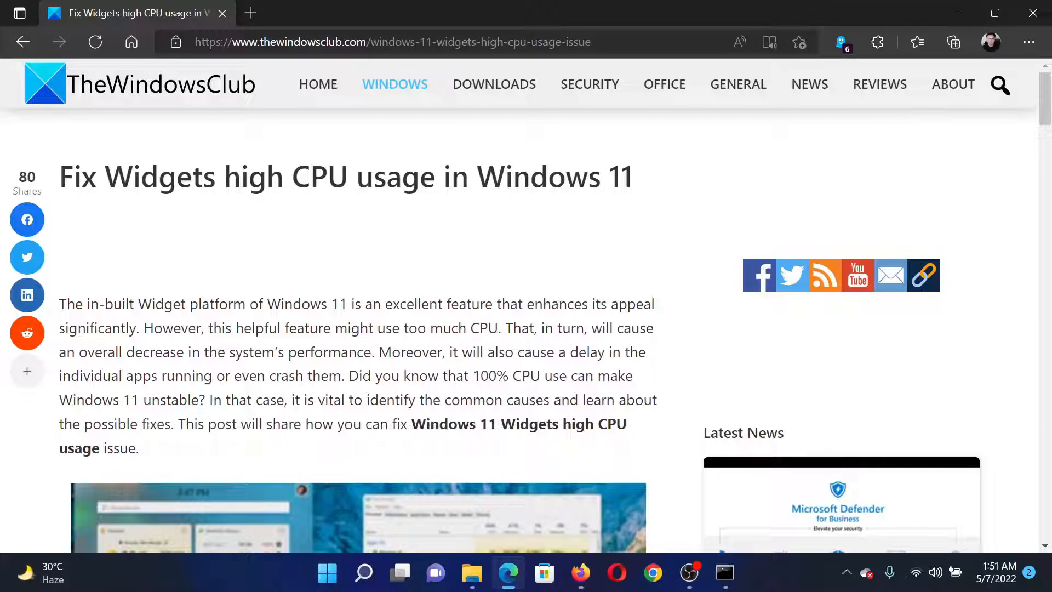
# Scroll the TheWindowsClub article to the three Widgets CPU fixes and '1] Update Windows'.
pyautogui.scroll(-3)
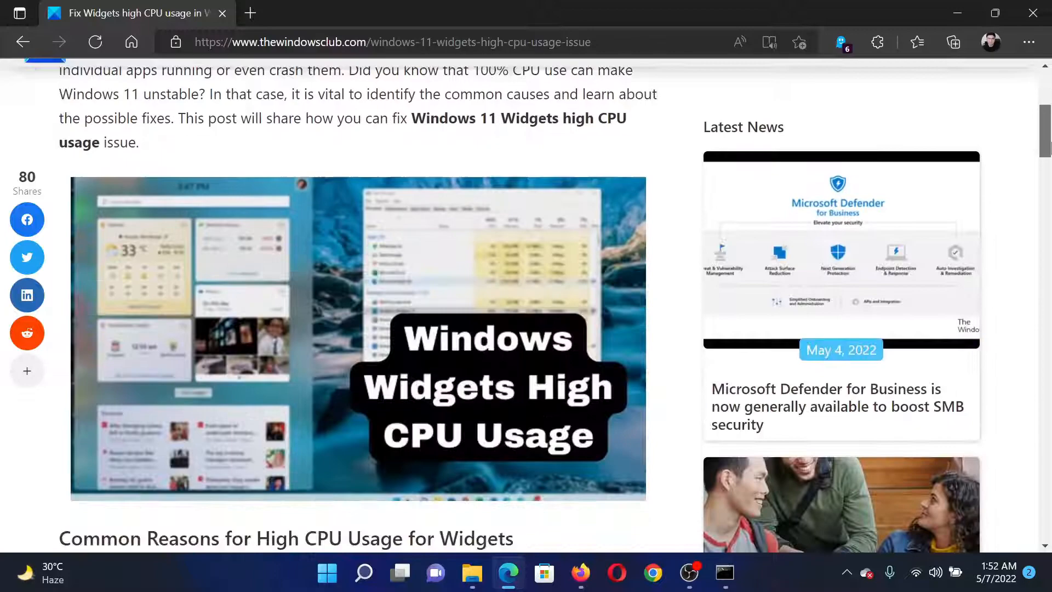
pyautogui.scroll(-3)
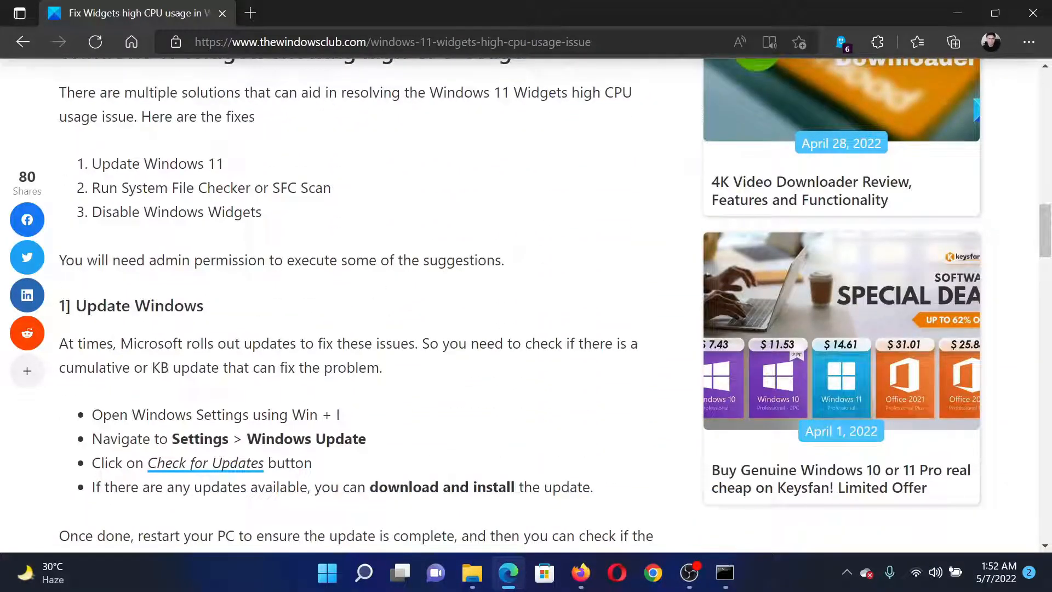
pyautogui.rightClick(326, 573)
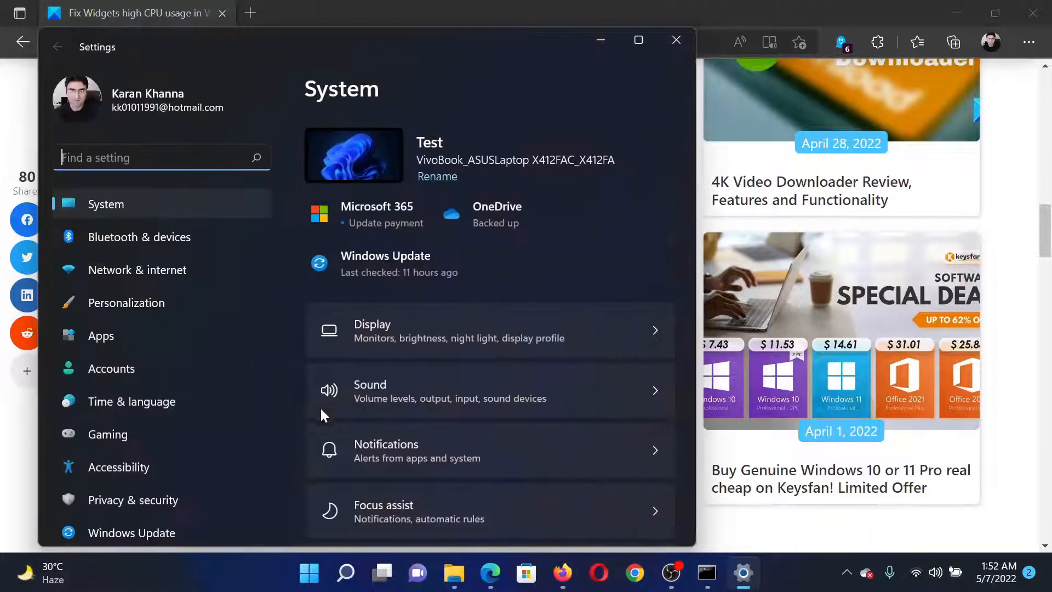
pyautogui.click(132, 533)
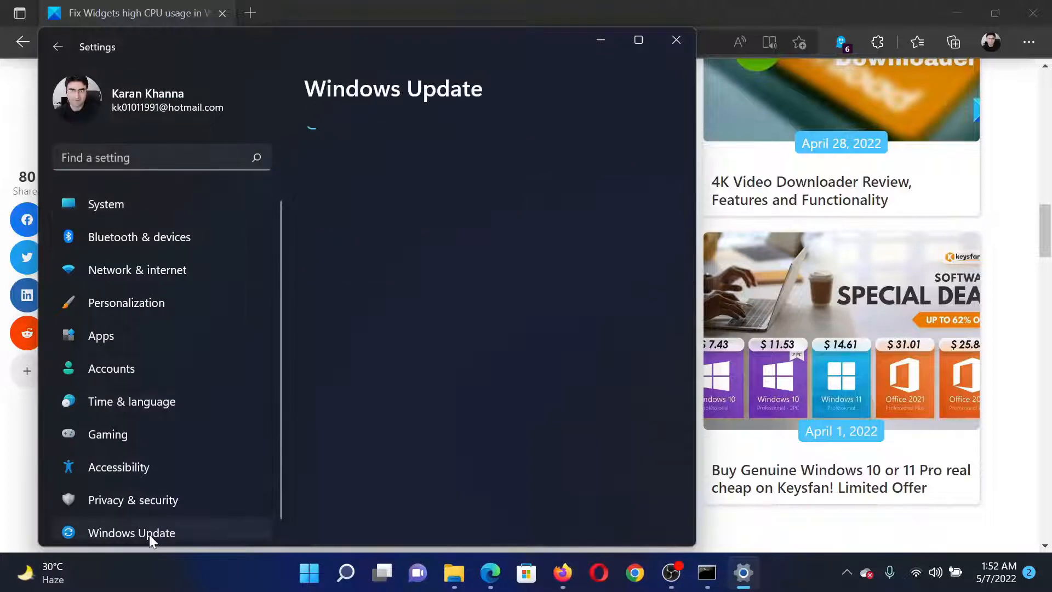
pyautogui.click(131, 532)
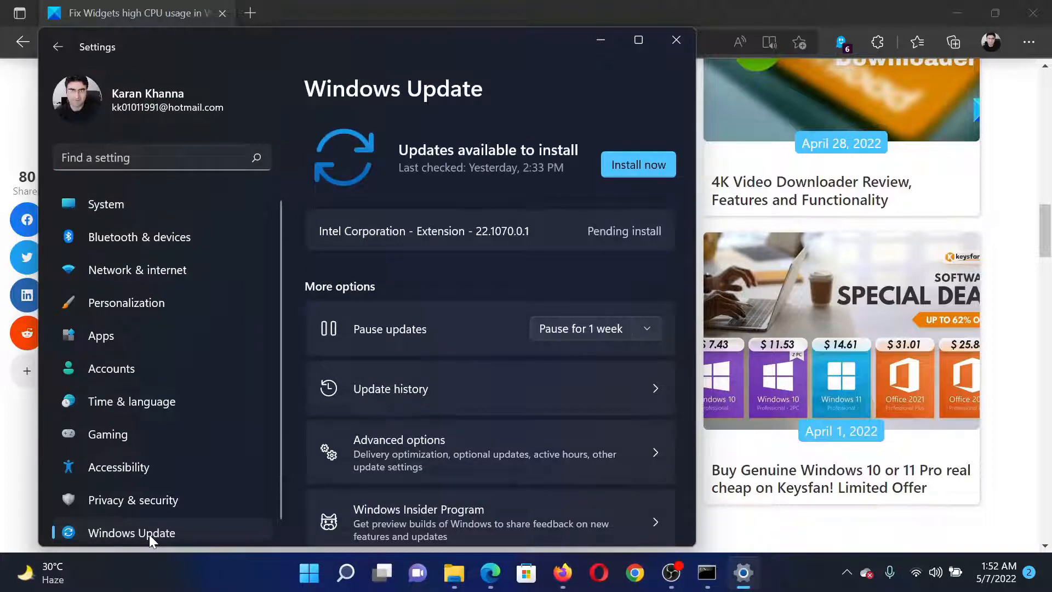
pyautogui.moveTo(638, 164)
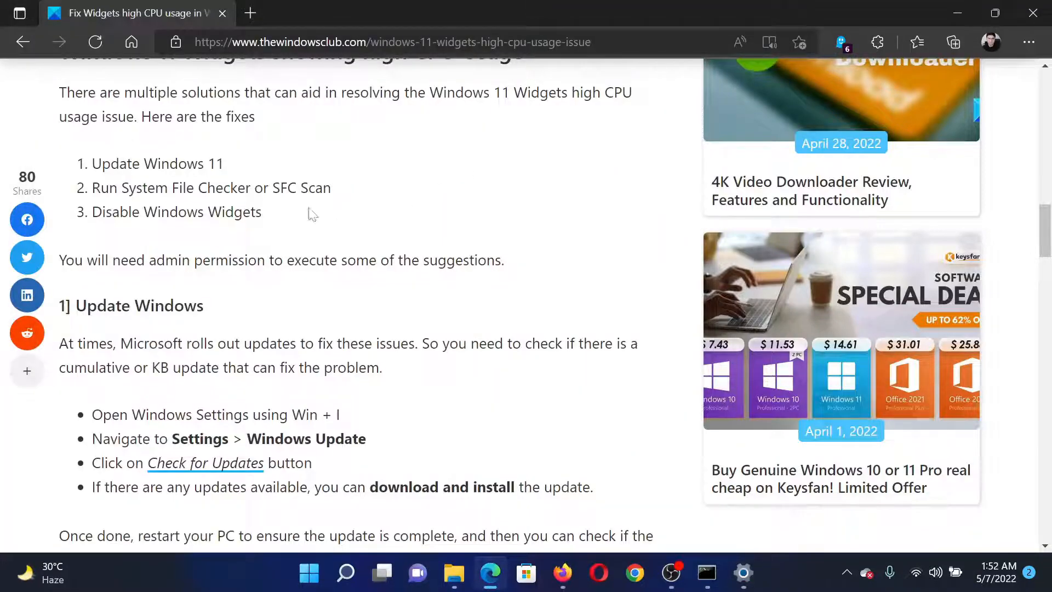
# Find Command Prompt in Windows Search and run it as administrator.
pyautogui.doubleClick(188, 188)
pyautogui.write('comm')
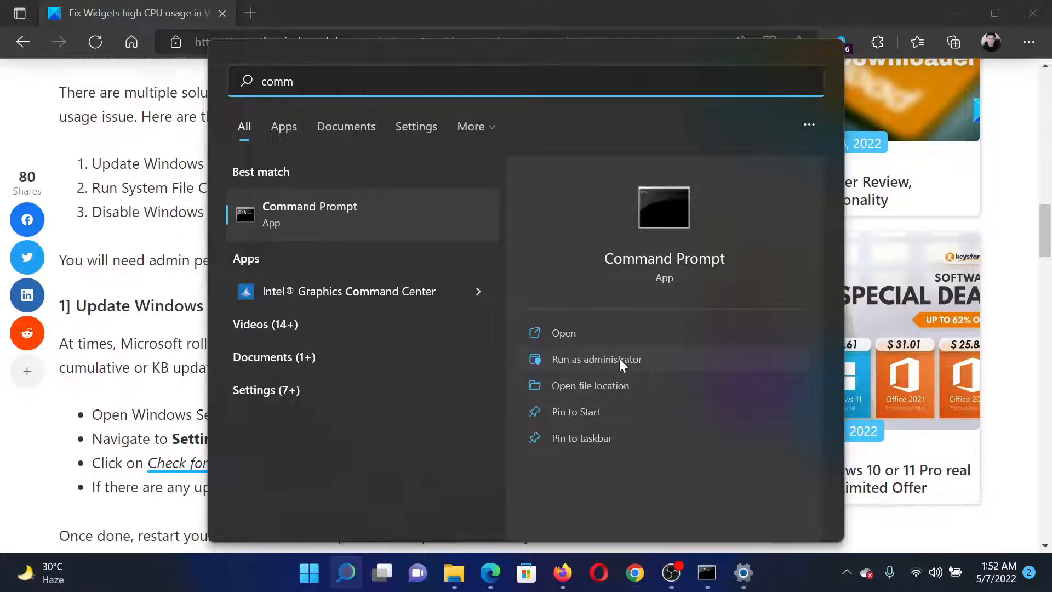
pyautogui.click(596, 359)
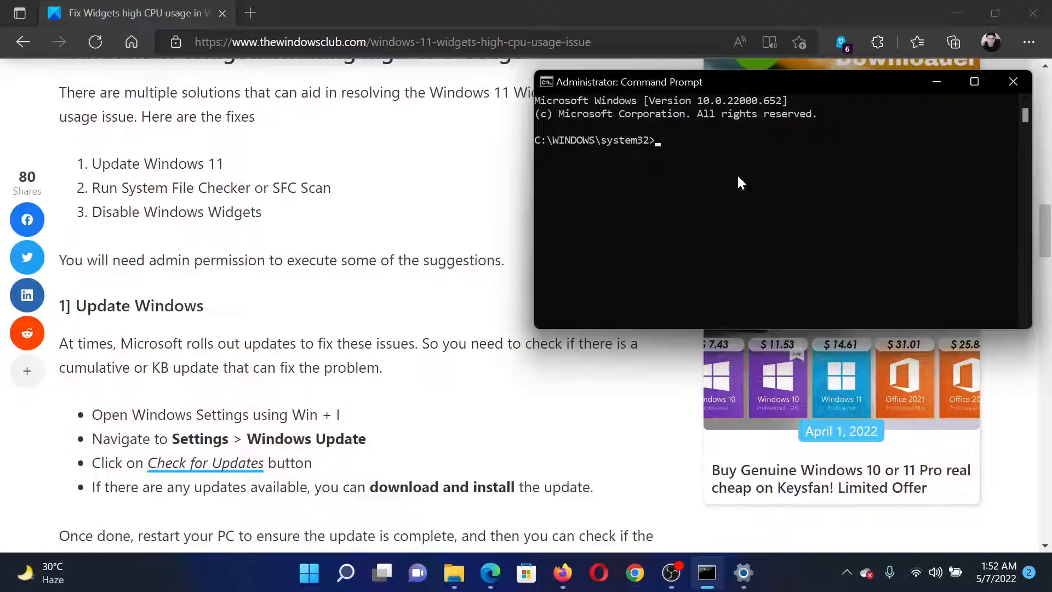
# Run 'sfc /scannow' in the elevated Command Prompt.
pyautogui.write('sfc /scann')
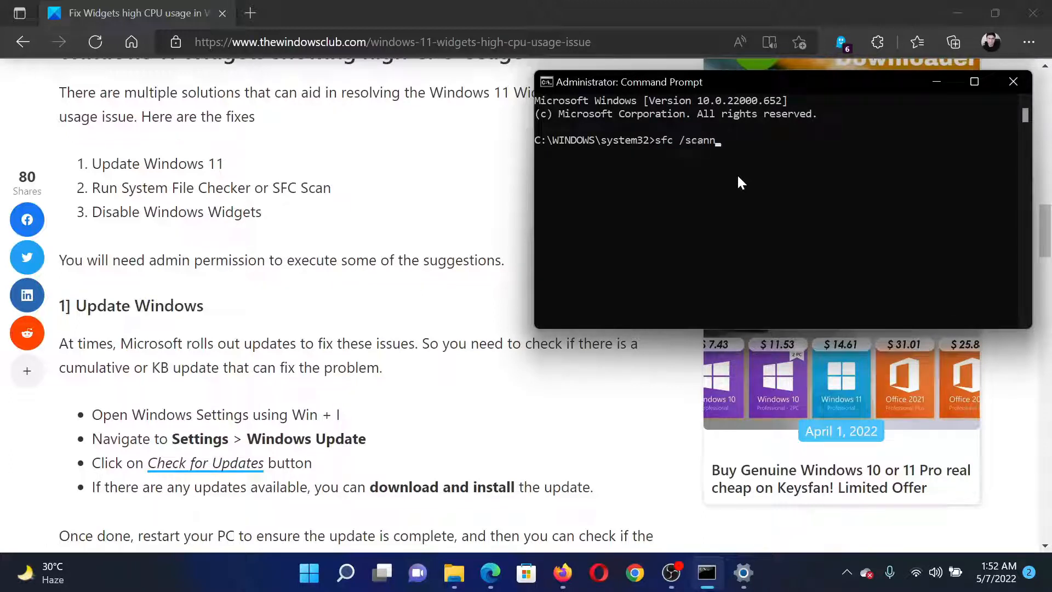
pyautogui.write('ow')
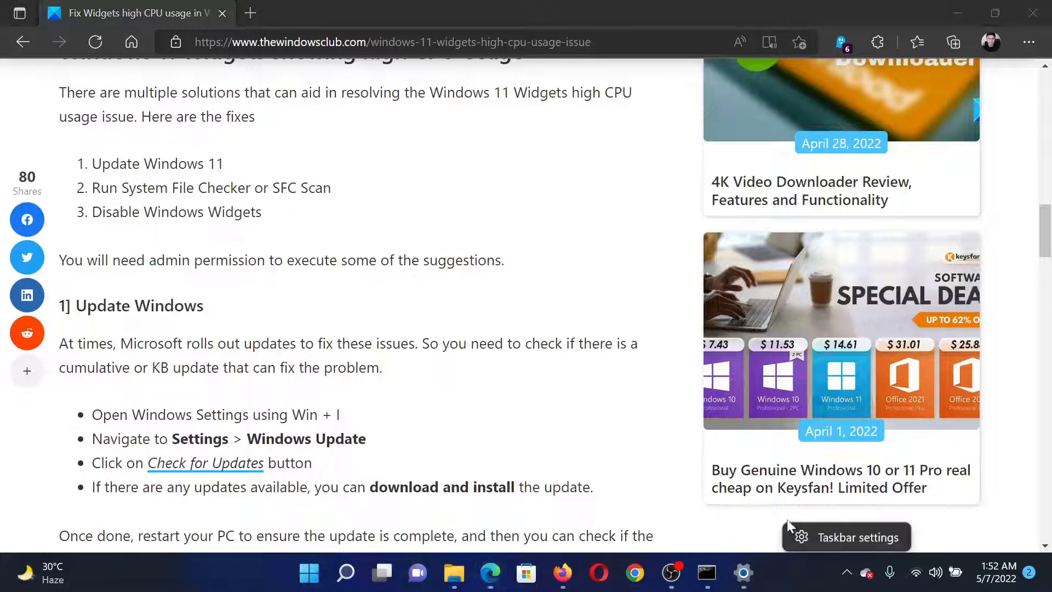
# Open Taskbar settings to see the Widgets item under Taskbar items.
pyautogui.click(867, 537)
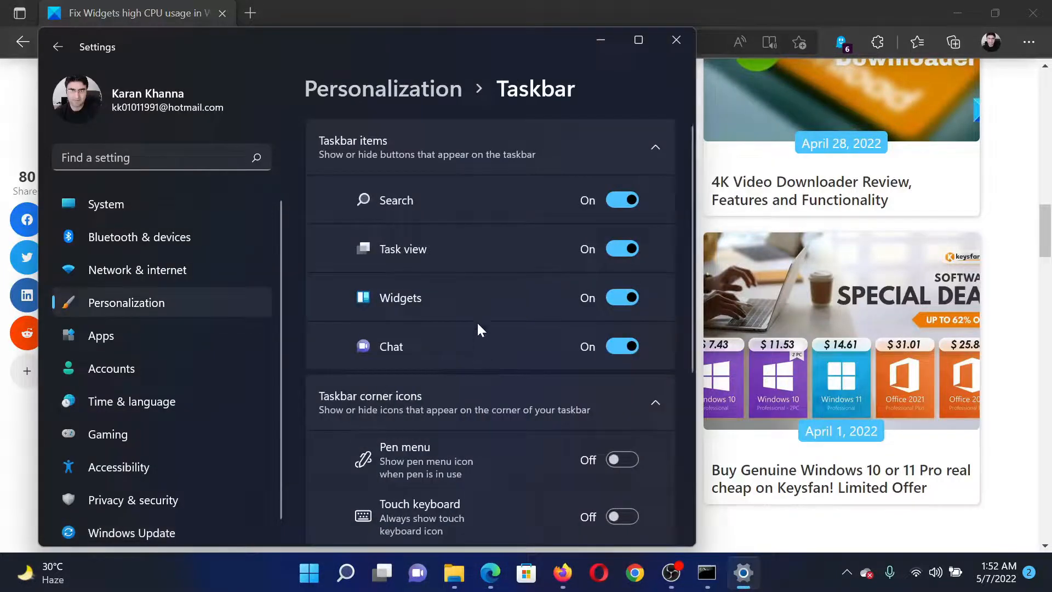
pyautogui.moveTo(549, 308)
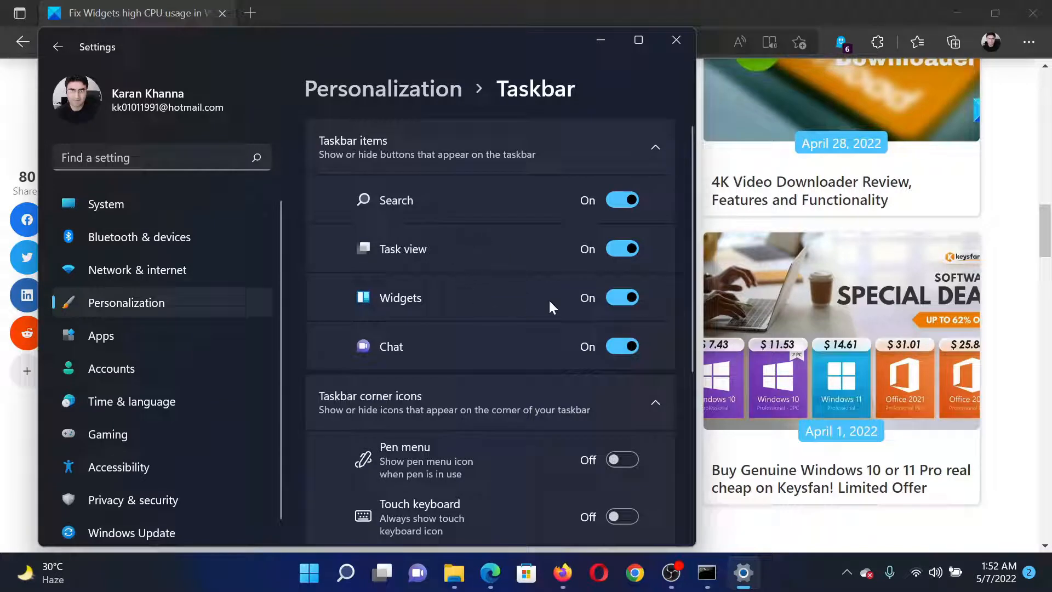